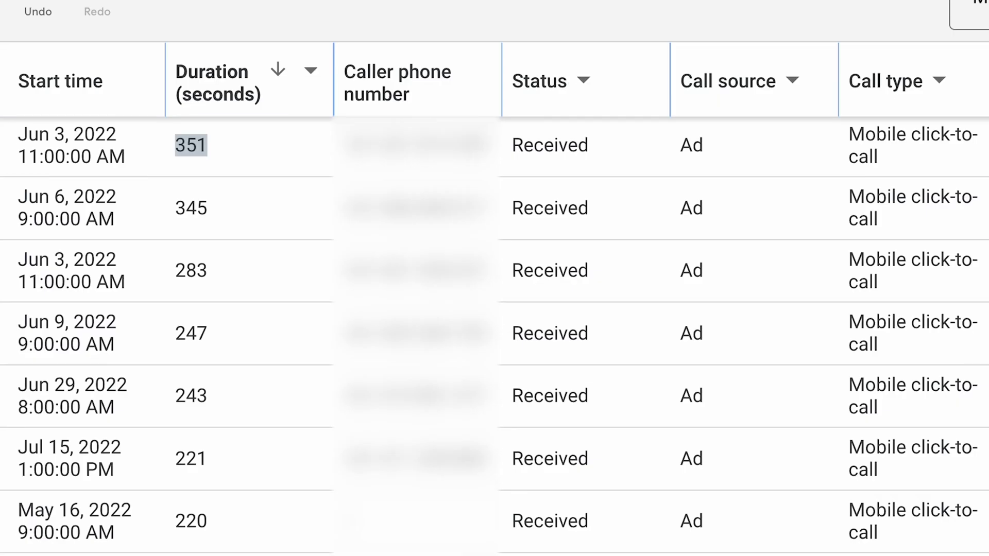
- Scroll down the Gym Member Management ad group overview to view its performance chart
{"action": "scroll", "scroll_direction": "down", "scroll_amount": 3}
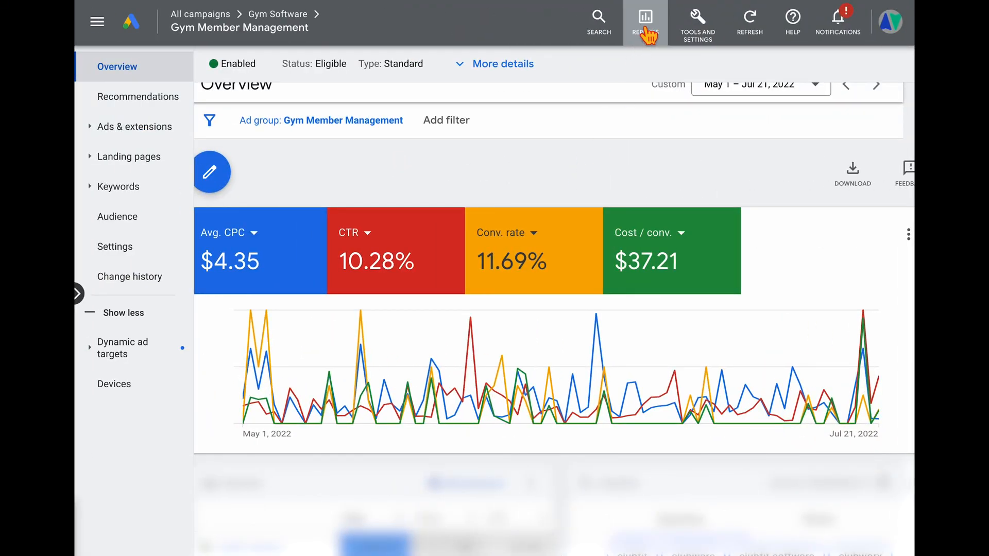
- Show the predefined Call details report listing May–July 2022 calls with duration, status, source and type
{"action": "left_click", "coordinate": [645, 22]}
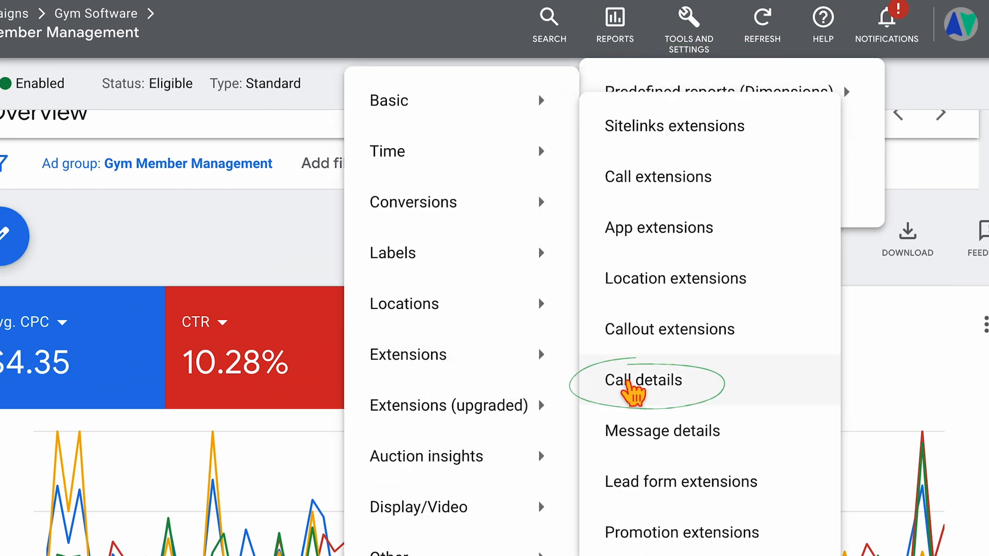
{"action": "left_click", "coordinate": [643, 380]}
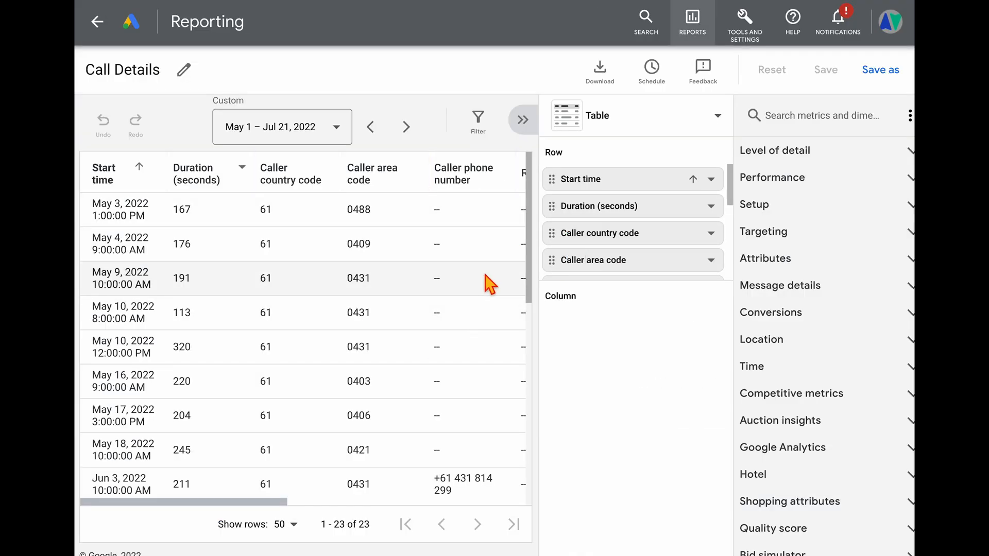
{"action": "scroll", "scroll_direction": "right", "scroll_amount": 3}
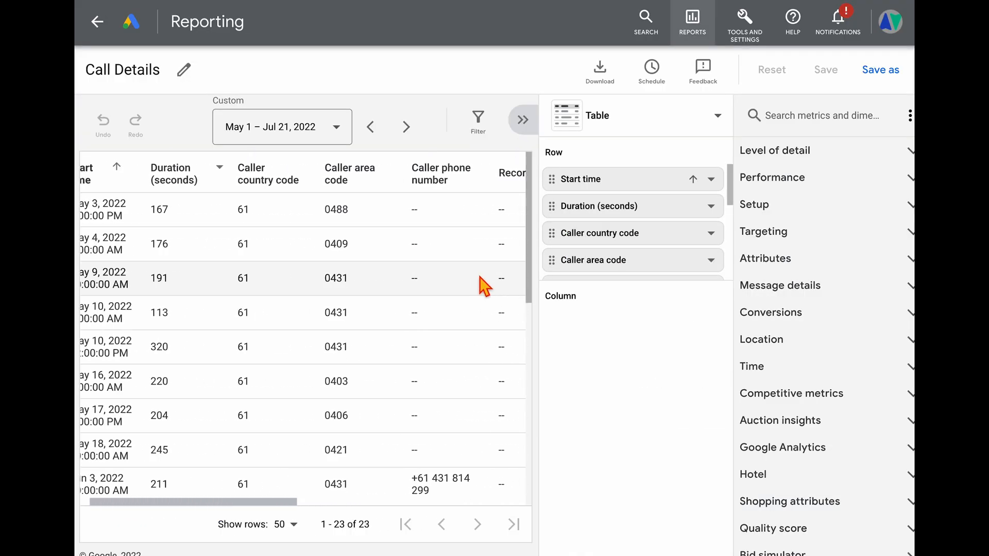
{"action": "scroll", "scroll_direction": "right", "scroll_amount": 3}
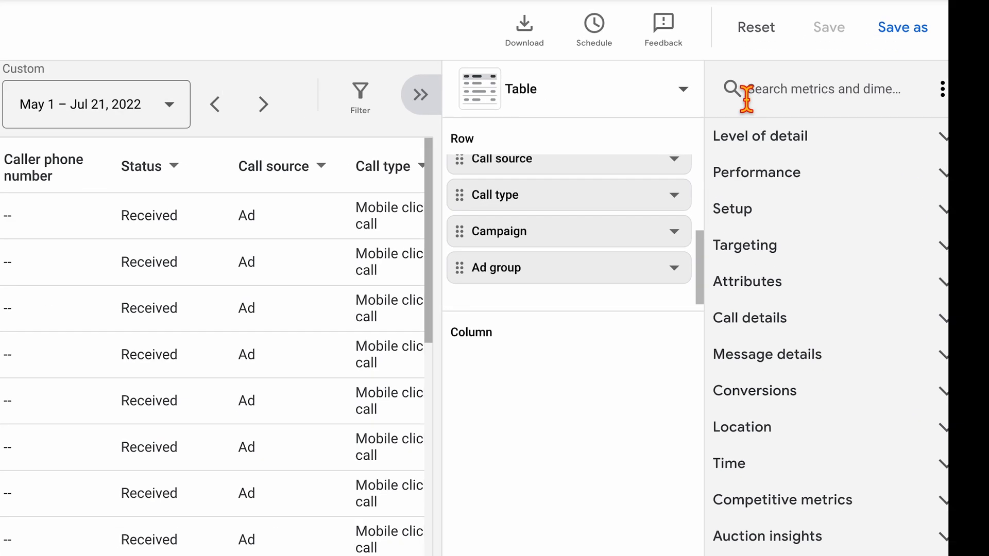
- Add the Search keyword column to the Call Details report by searching for 'key'
{"action": "type", "text": "key"}
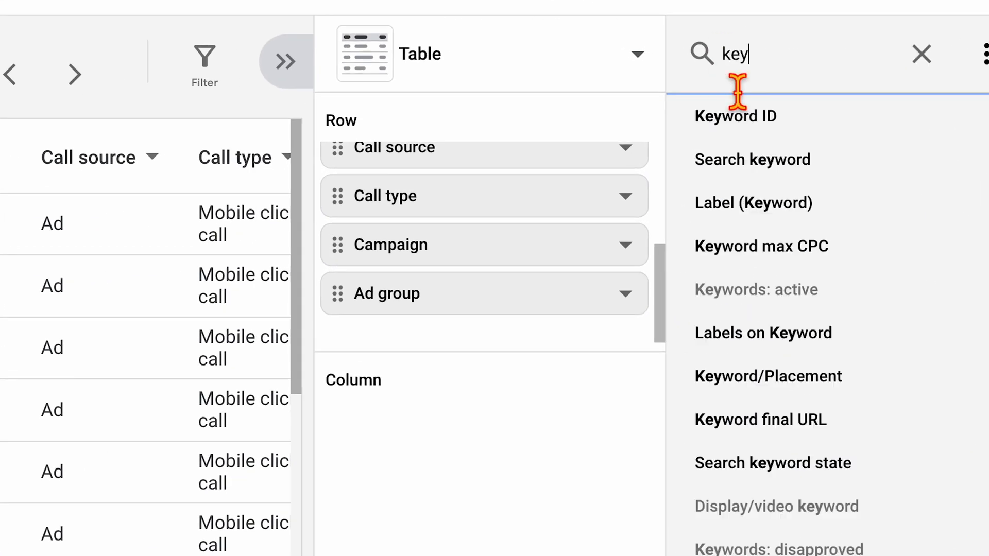
{"action": "left_click", "coordinate": [752, 158]}
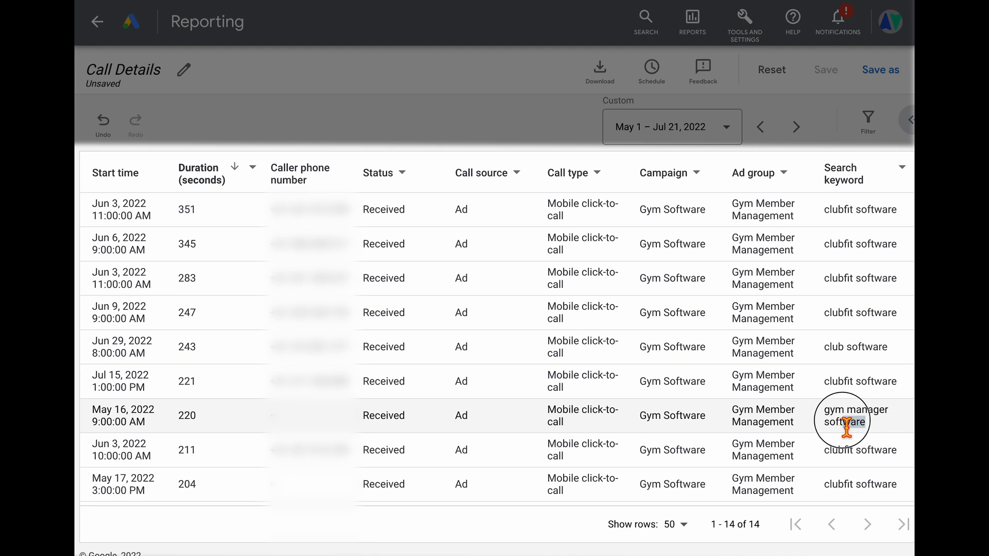
- Scroll through the report before heading back to the ad group overview
{"action": "scroll", "scroll_direction": "down", "scroll_amount": 3}
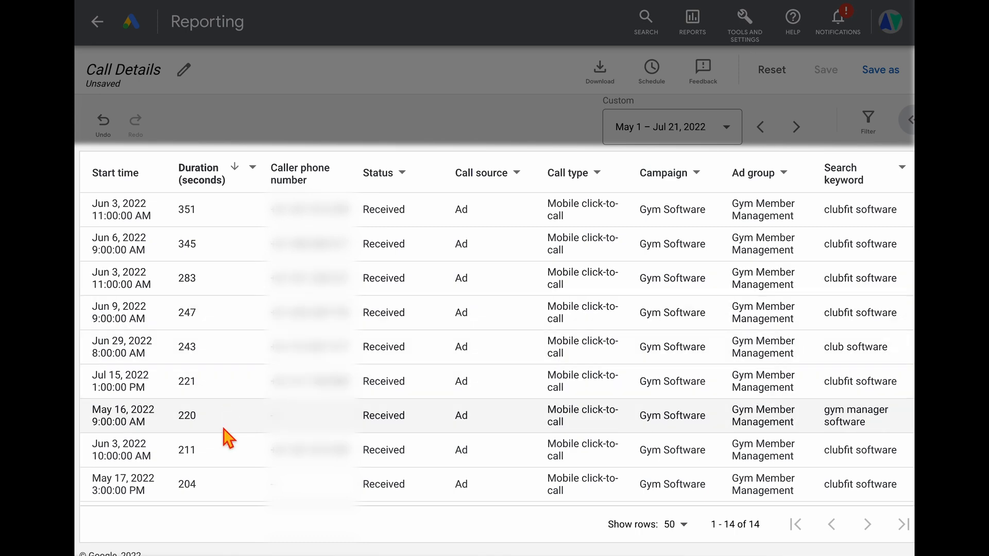
{"action": "scroll", "scroll_direction": "down", "scroll_amount": 3}
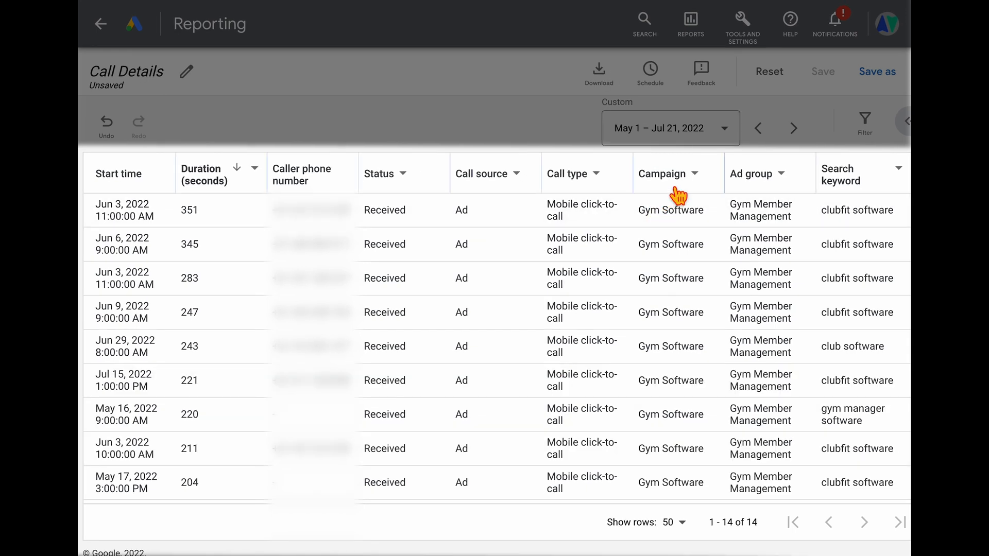
{"action": "mouse_move", "coordinate": [658, 282]}
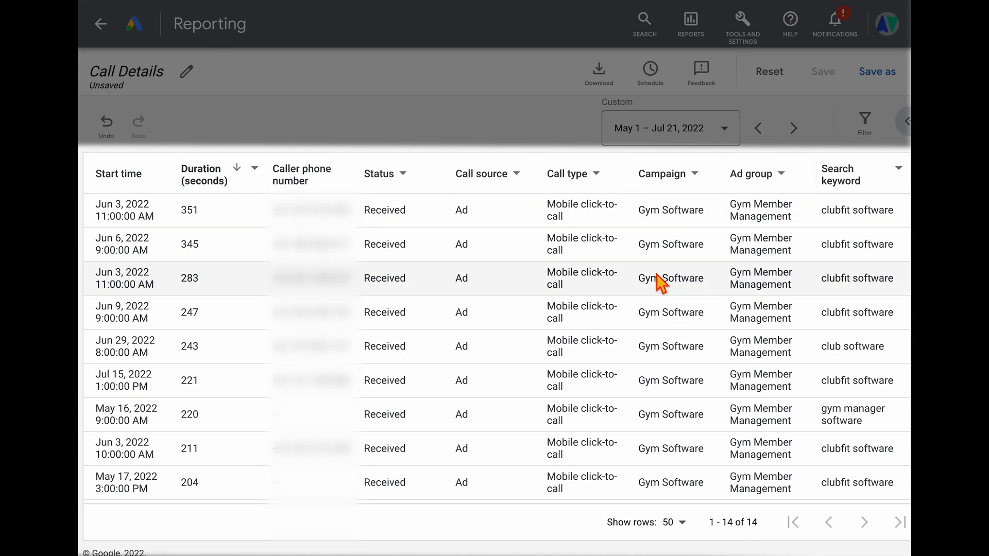
{"action": "scroll", "scroll_direction": "down", "scroll_amount": 3}
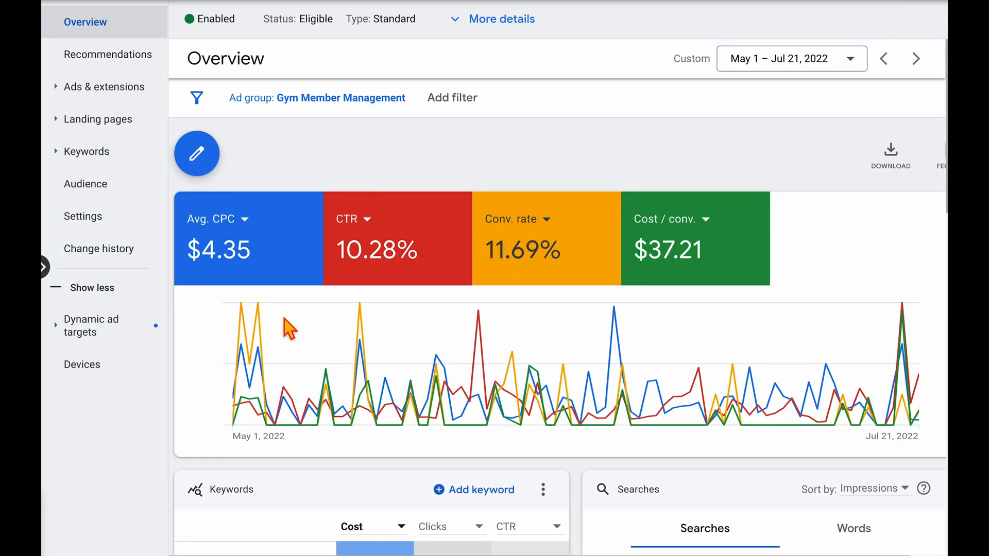
{"action": "mouse_move", "coordinate": [104, 87]}
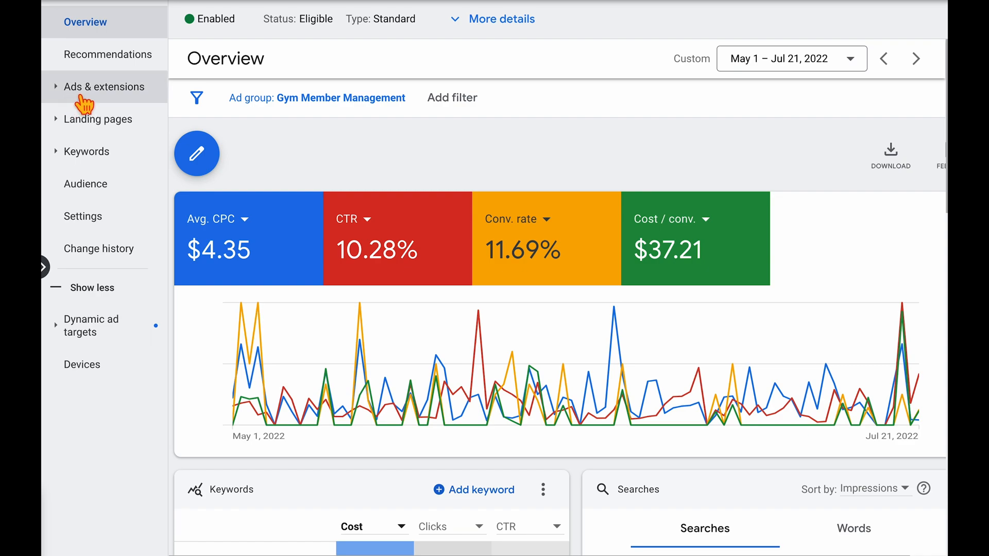
- Start a new account-level call extension from the ad group's Extensions page
{"action": "left_click", "coordinate": [104, 86]}
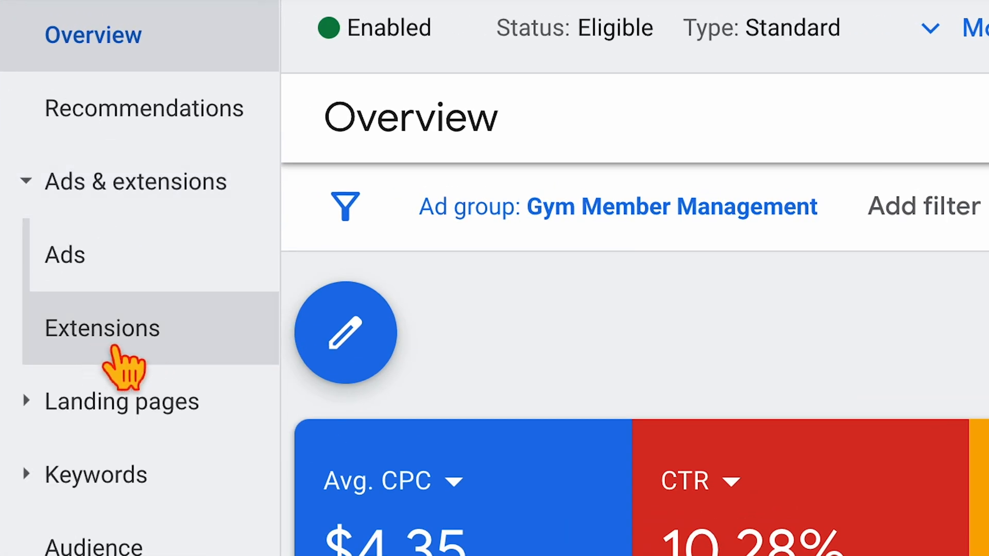
{"action": "left_click", "coordinate": [102, 328]}
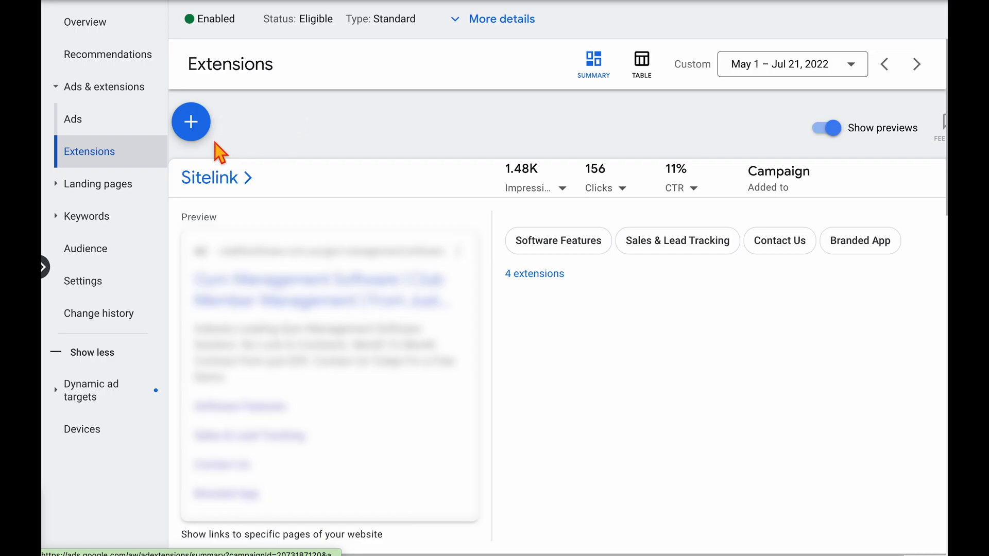
{"action": "left_click", "coordinate": [191, 121]}
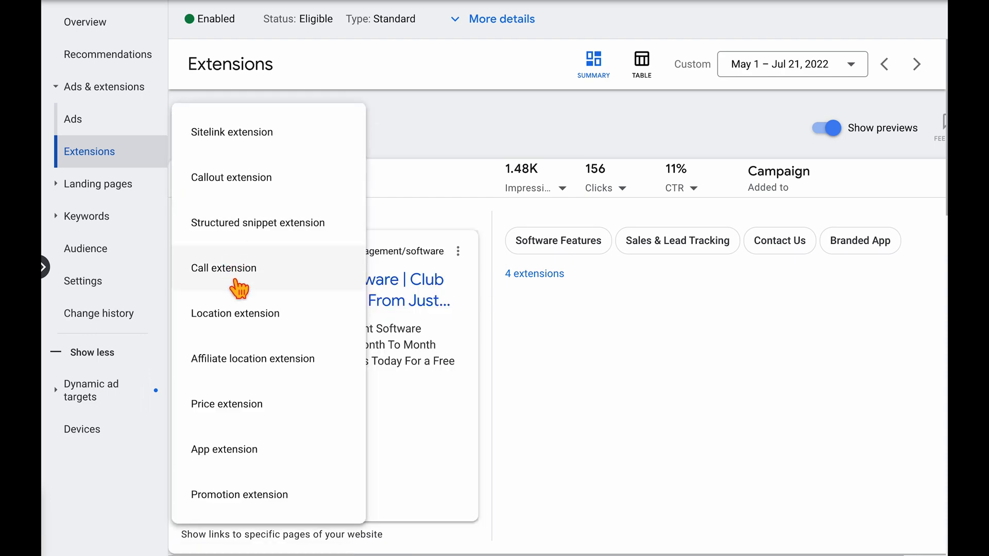
{"action": "left_click", "coordinate": [223, 268]}
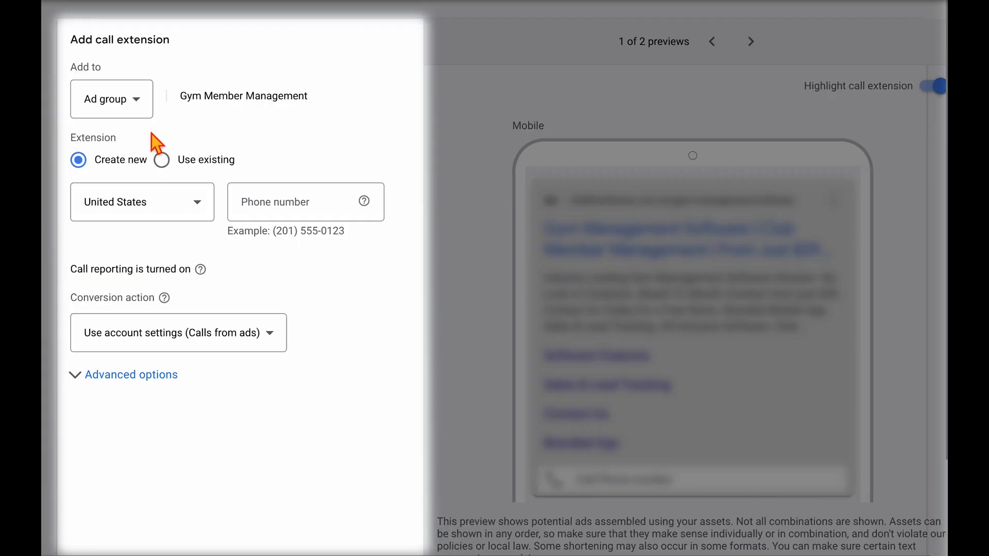
{"action": "left_click", "coordinate": [111, 99]}
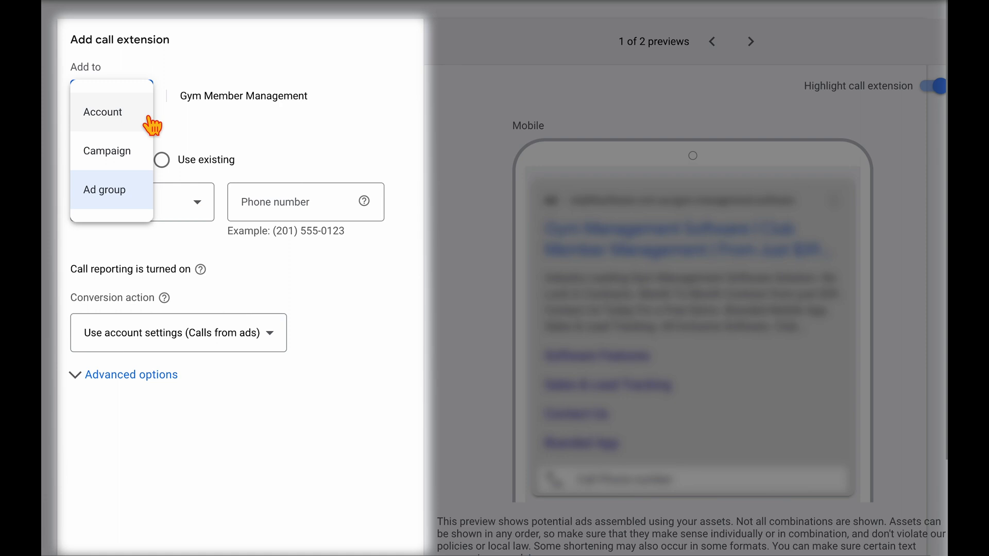
{"action": "mouse_move", "coordinate": [133, 147]}
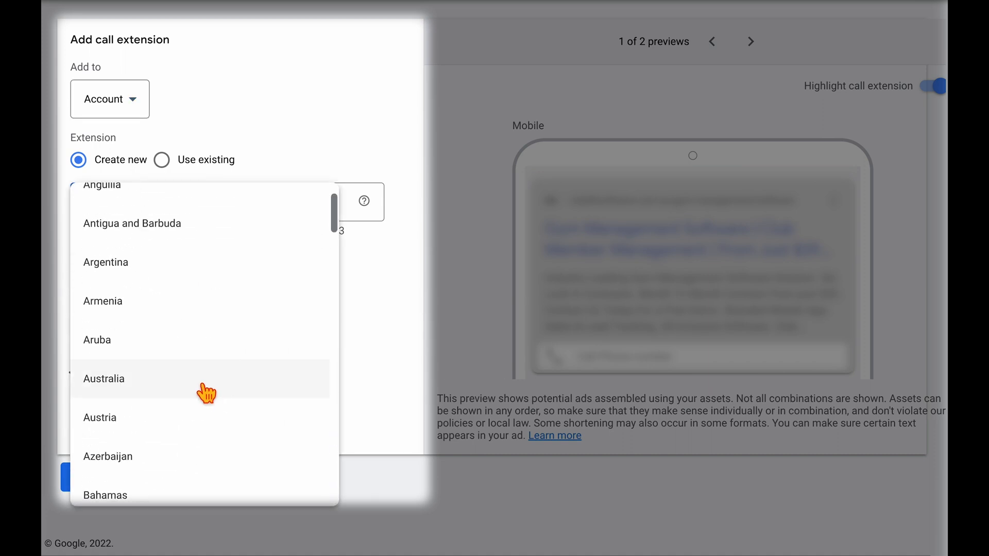
- Set the phone country to Australia and enter the number 12345678
{"action": "left_click", "coordinate": [103, 378]}
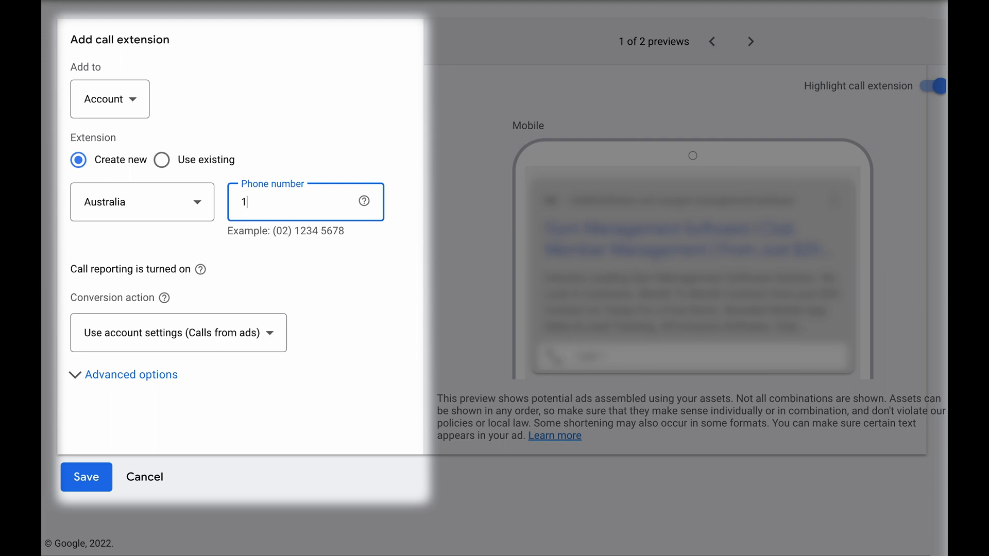
{"action": "type", "text": "2345678"}
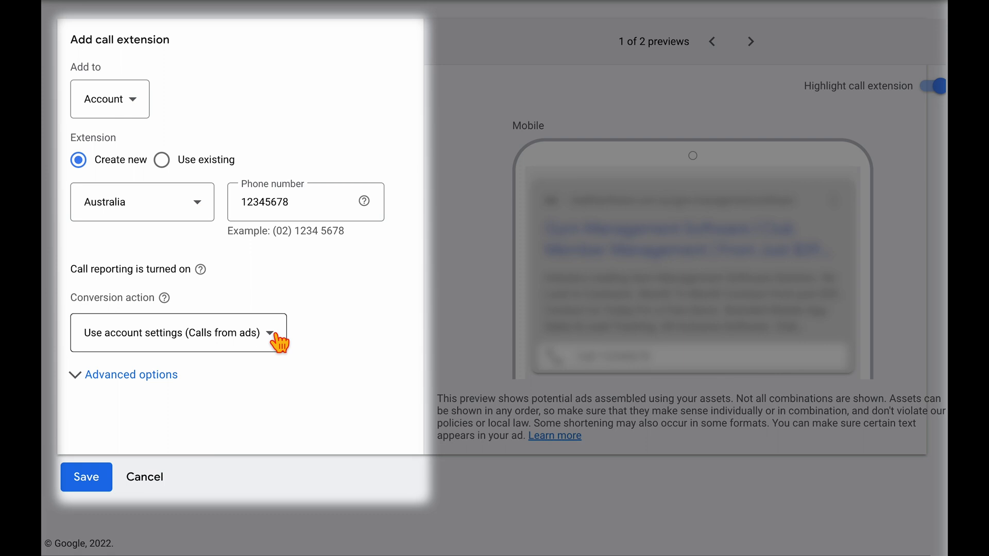
- Choose Calls from ads as the extension's conversion action and highlight the default-action note
{"action": "left_click", "coordinate": [179, 333]}
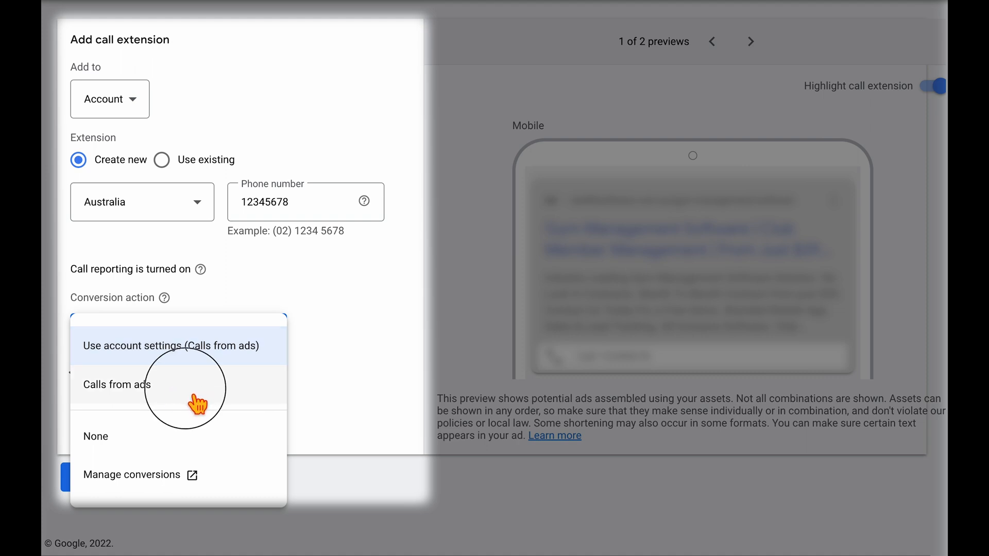
{"action": "left_click", "coordinate": [117, 384]}
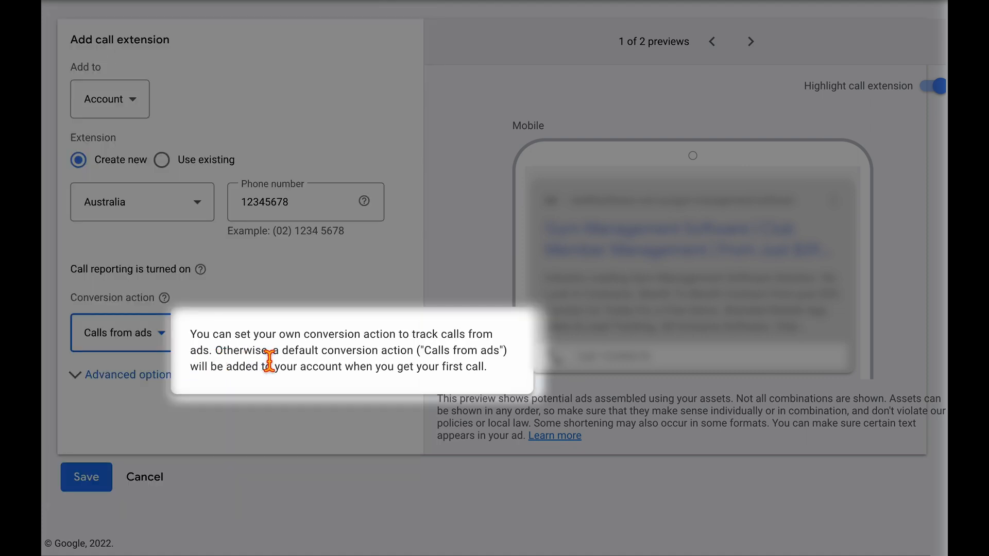
{"action": "left_click_drag", "start_coordinate": [269, 350], "coordinate": [357, 350]}
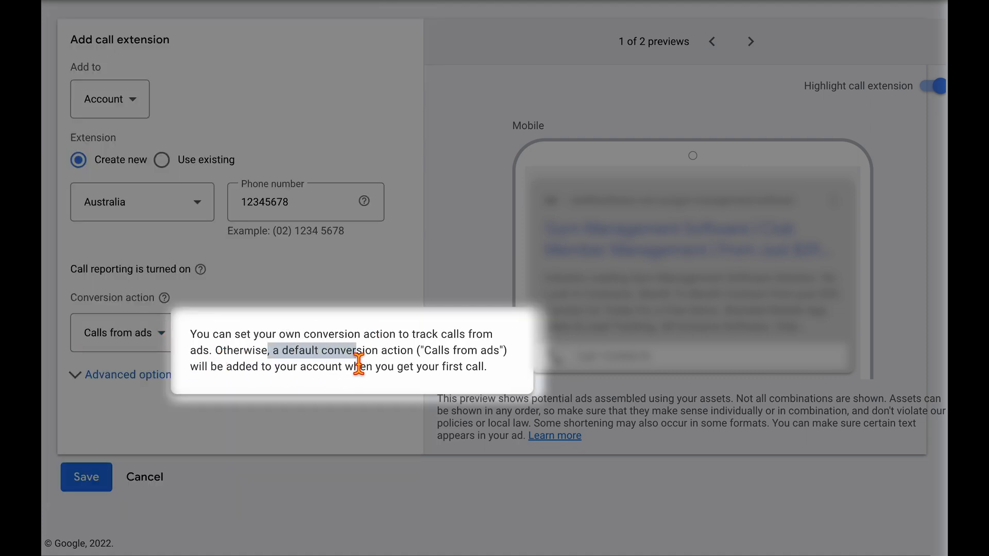
{"action": "mouse_move", "coordinate": [332, 419]}
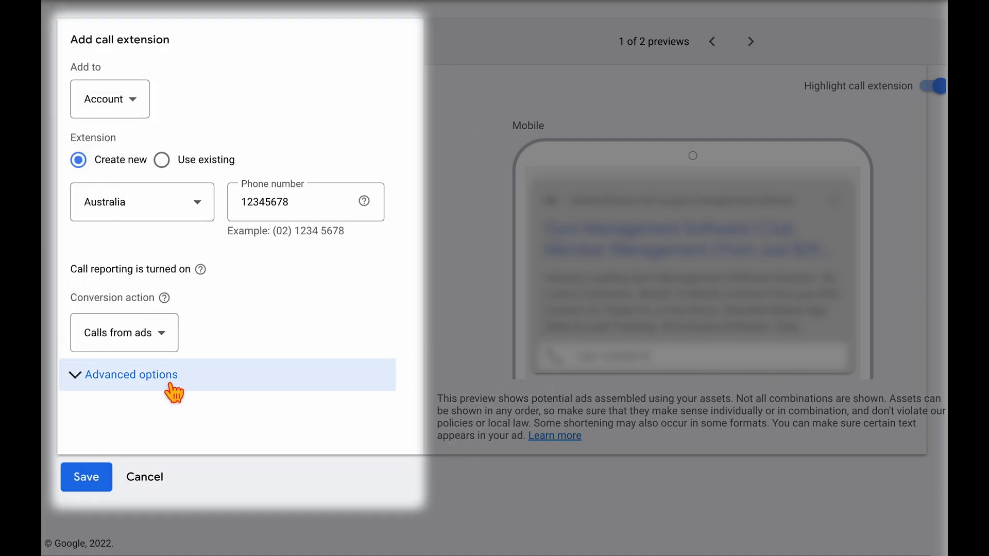
- Under Advanced options, schedule the extension Mondays–Fridays from 8:30 AM to 5:00 PM
{"action": "left_click", "coordinate": [131, 374]}
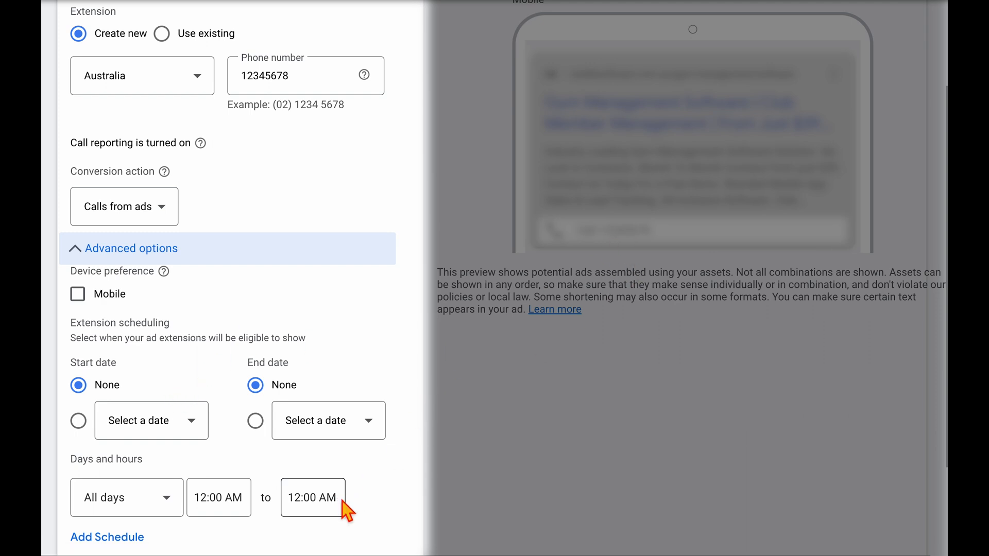
{"action": "scroll", "scroll_direction": "down", "scroll_amount": 3}
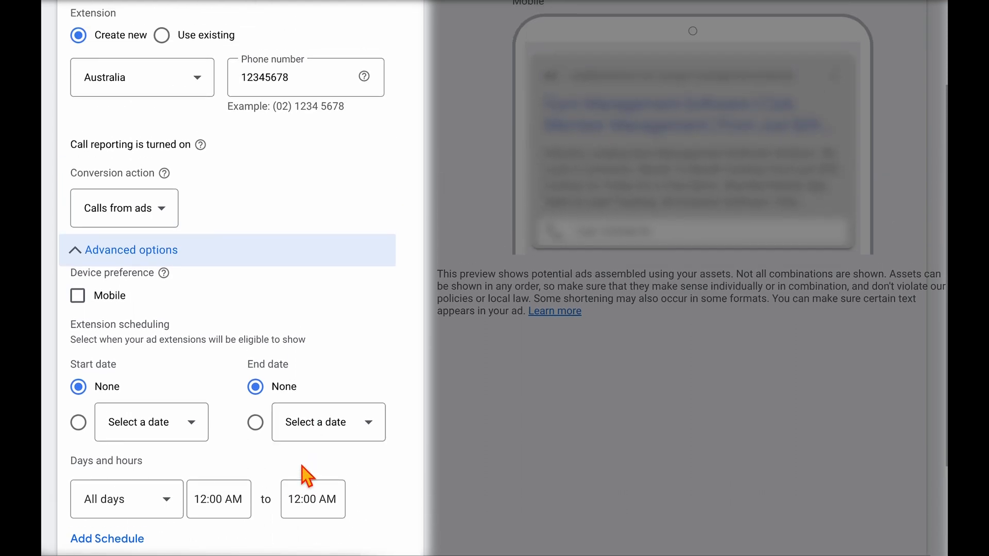
{"action": "left_click", "coordinate": [125, 498]}
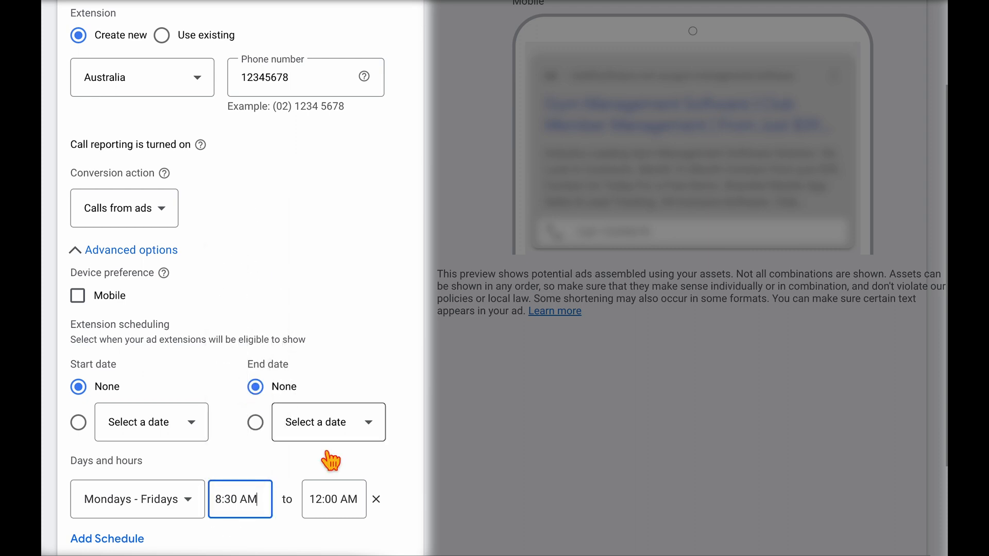
{"action": "left_click", "coordinate": [334, 498]}
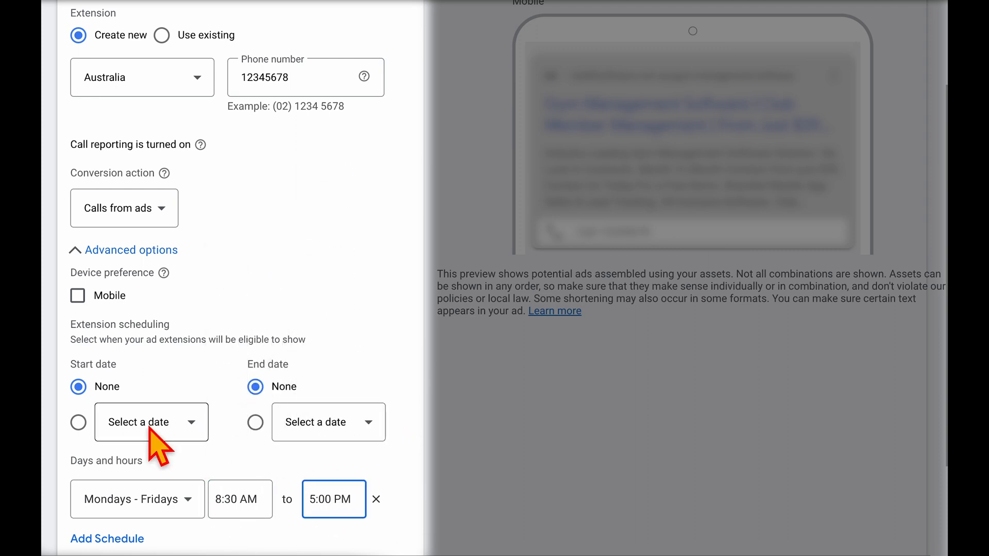
{"action": "mouse_move", "coordinate": [176, 442]}
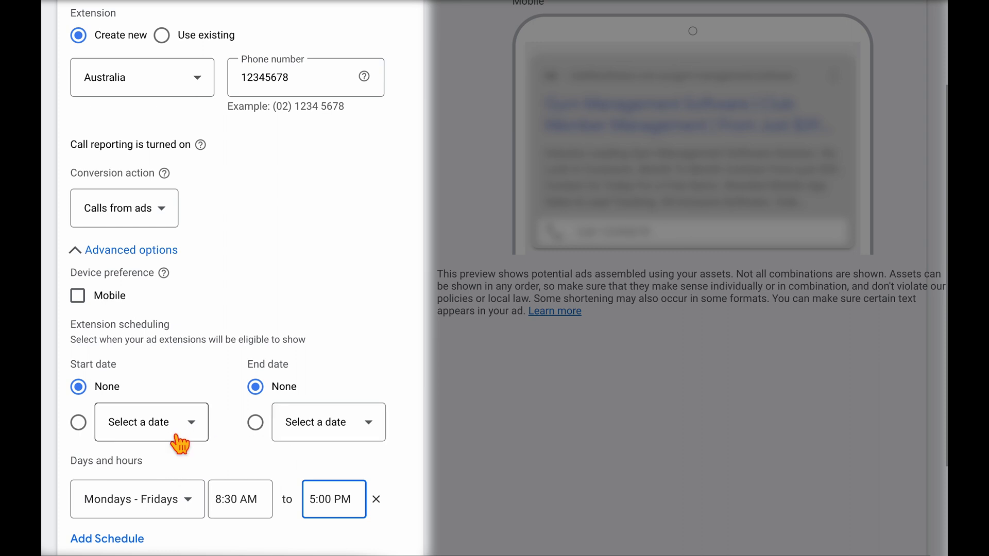
{"action": "mouse_move", "coordinate": [322, 436]}
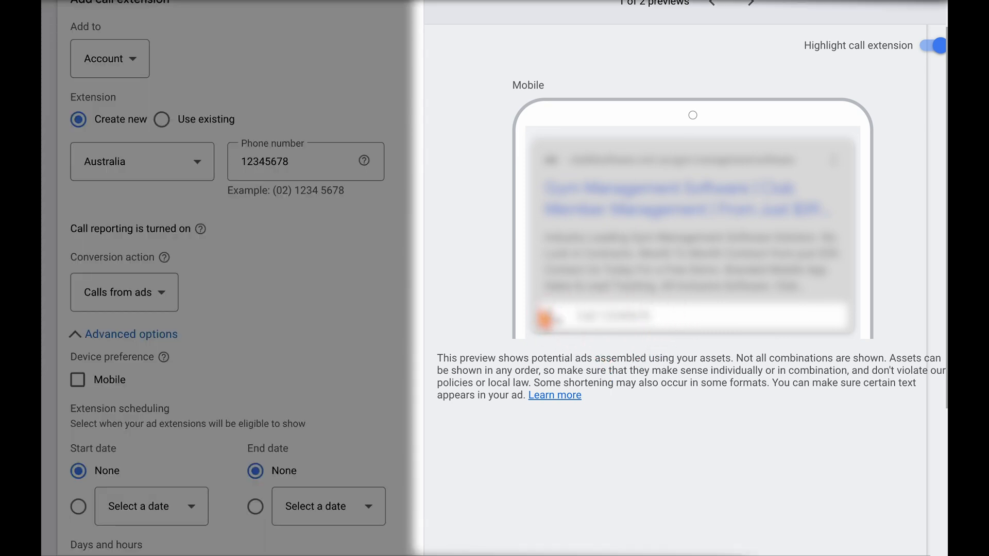
{"action": "mouse_move", "coordinate": [544, 334]}
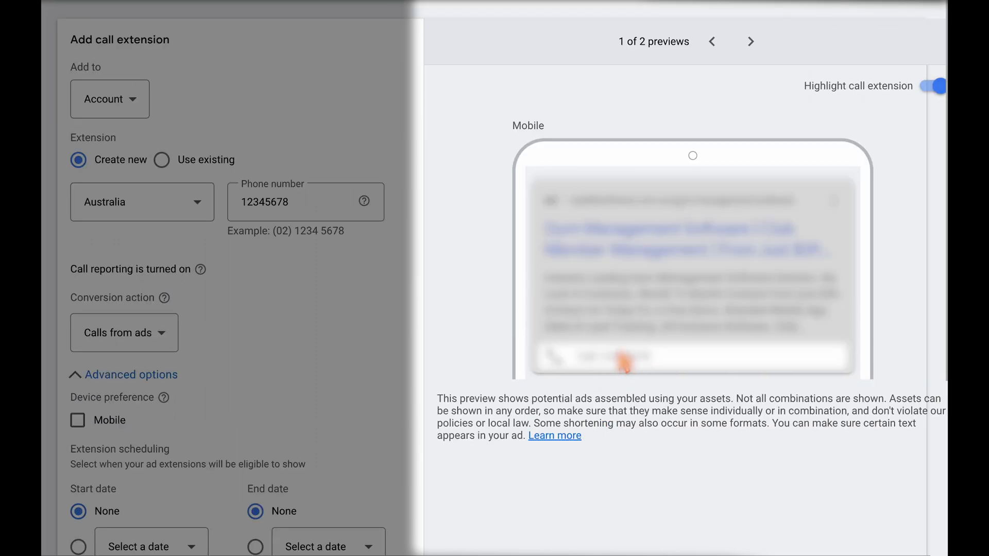
{"action": "mouse_move", "coordinate": [577, 375]}
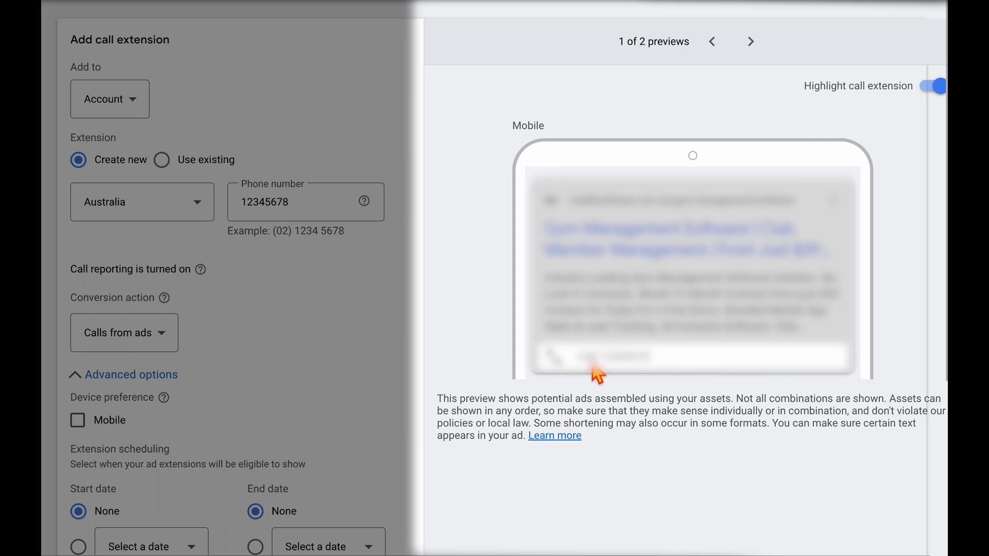
{"action": "mouse_move", "coordinate": [615, 371]}
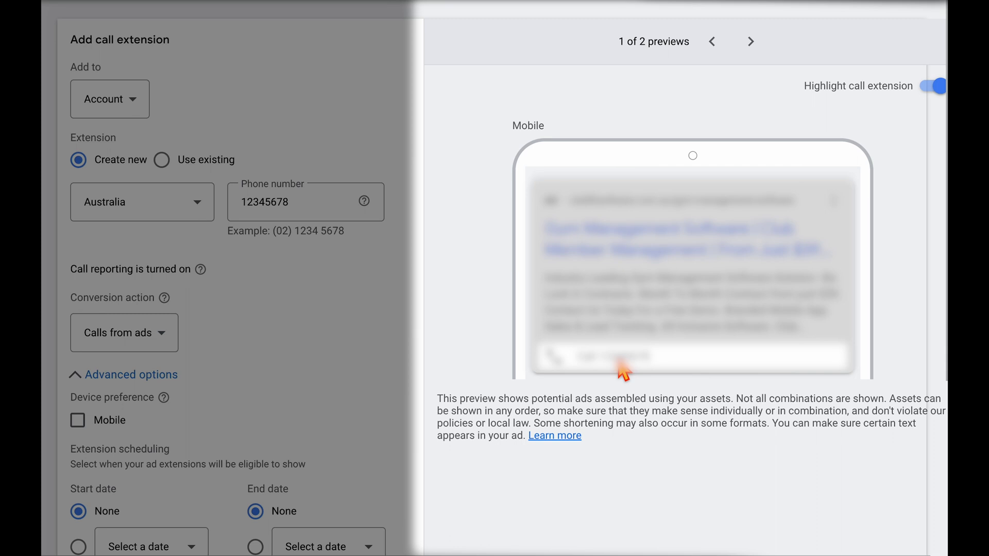
{"action": "left_click", "coordinate": [751, 41]}
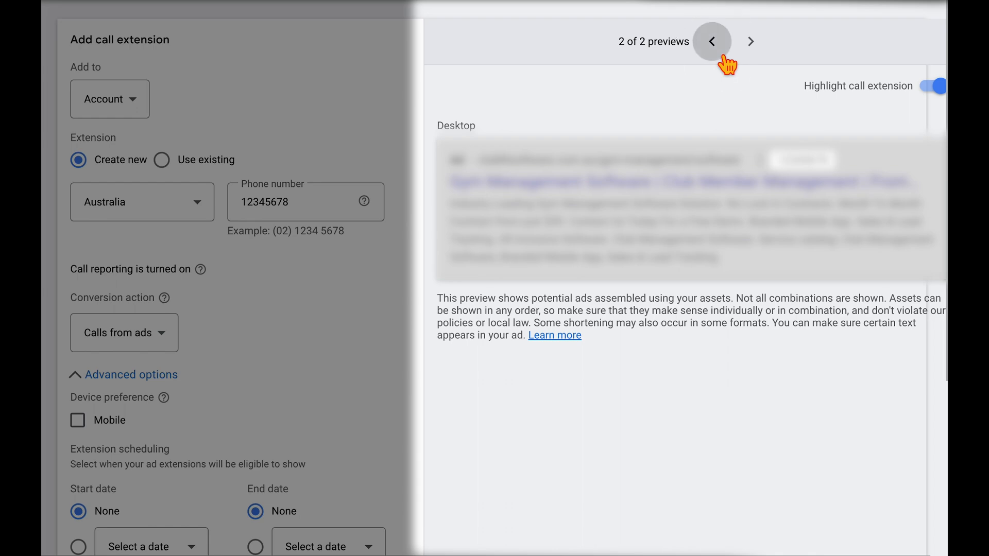
{"action": "left_click", "coordinate": [712, 42]}
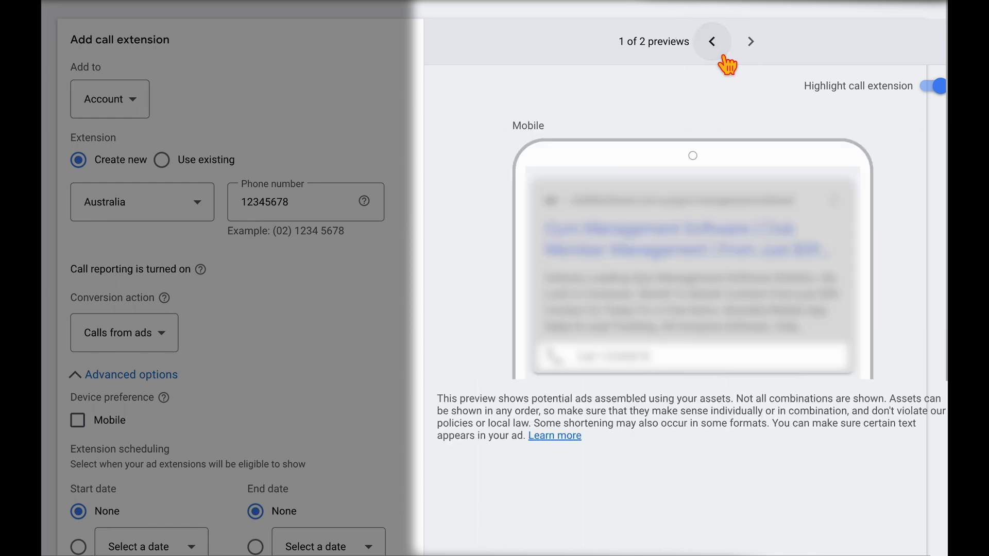